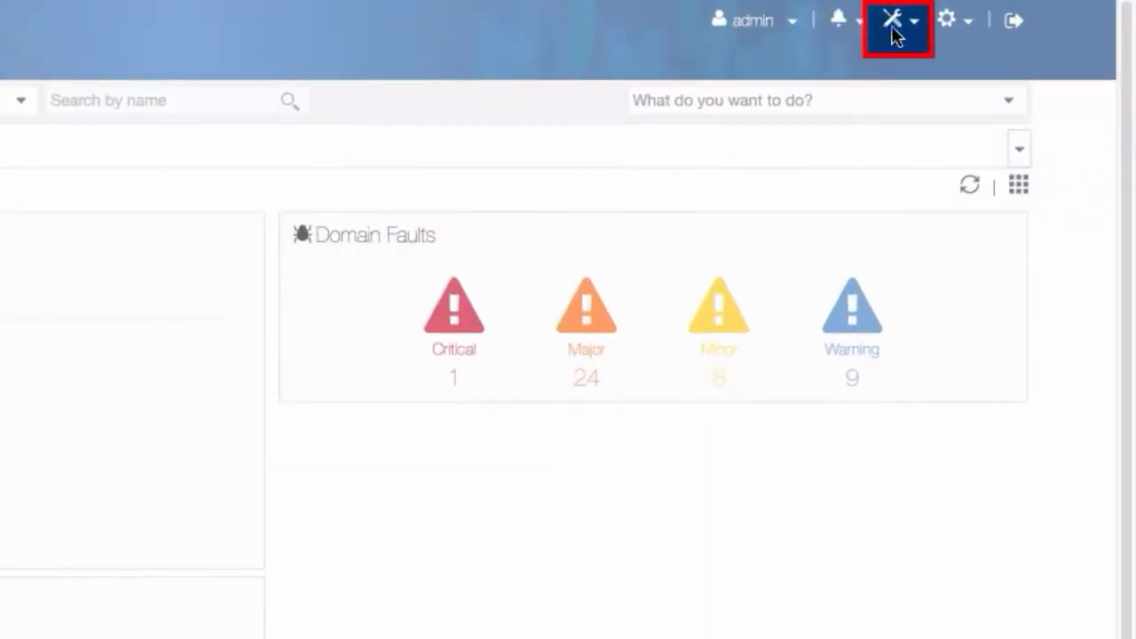
Reach Backup & Restore from the system operations (wrench) menu.
left_click(895, 19)
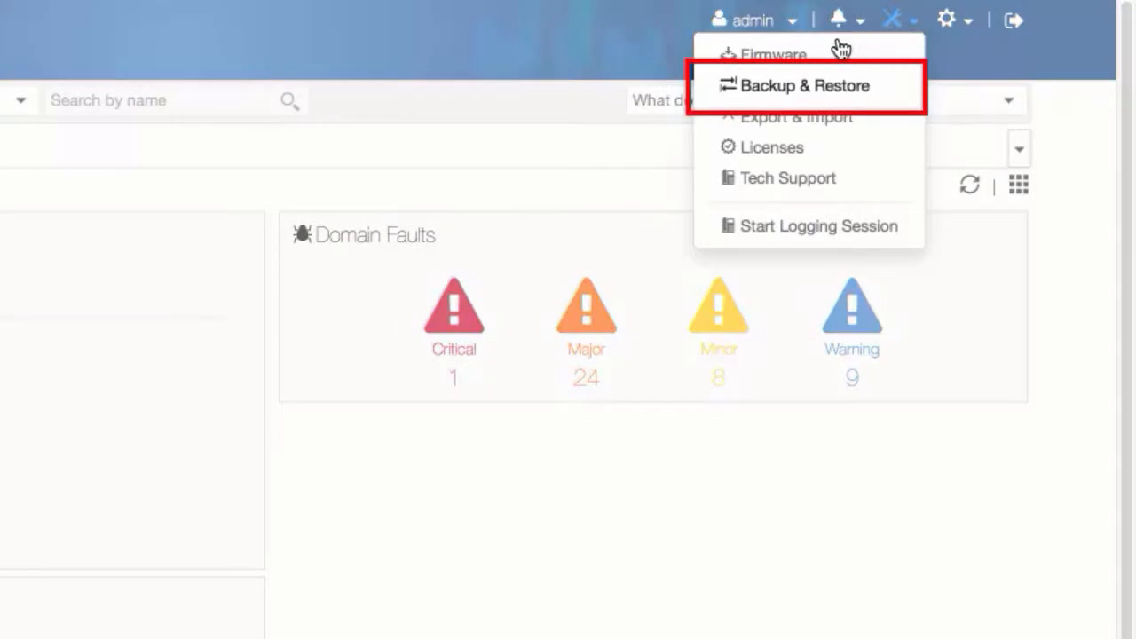
left_click(805, 85)
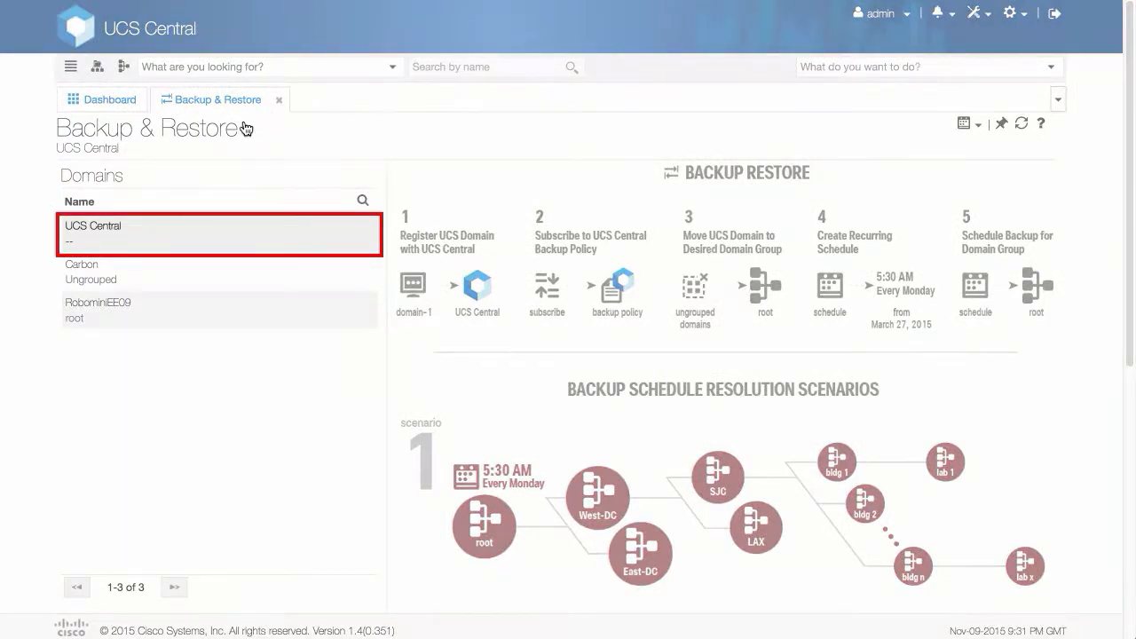
Show the UCS Central domain's backup details and bring up the schedule backup choices.
left_click(93, 226)
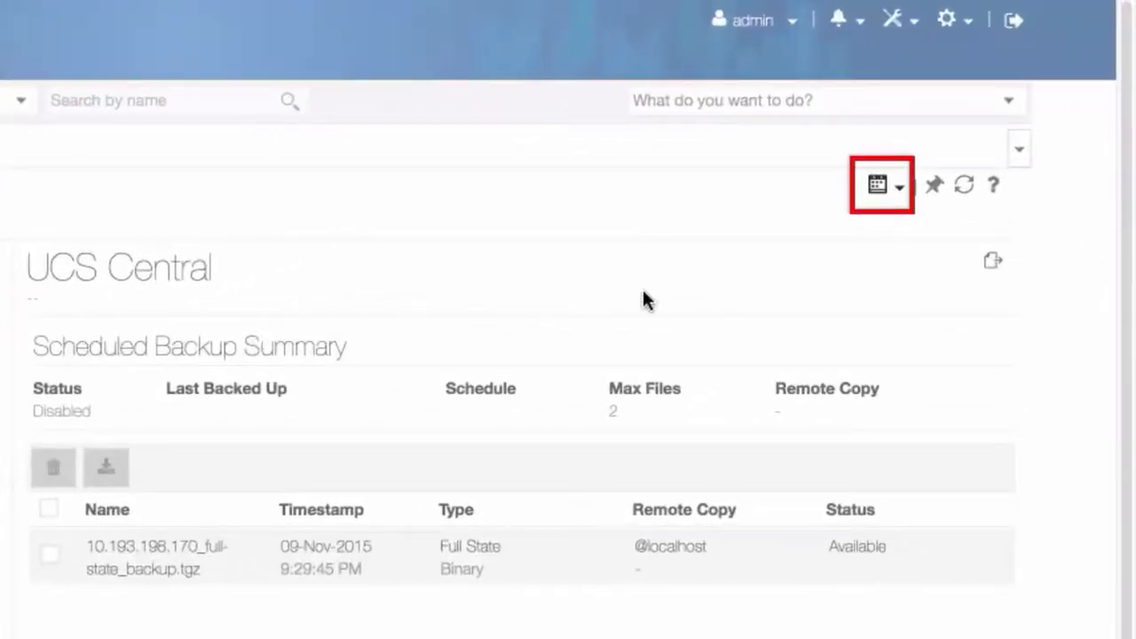
left_click(899, 185)
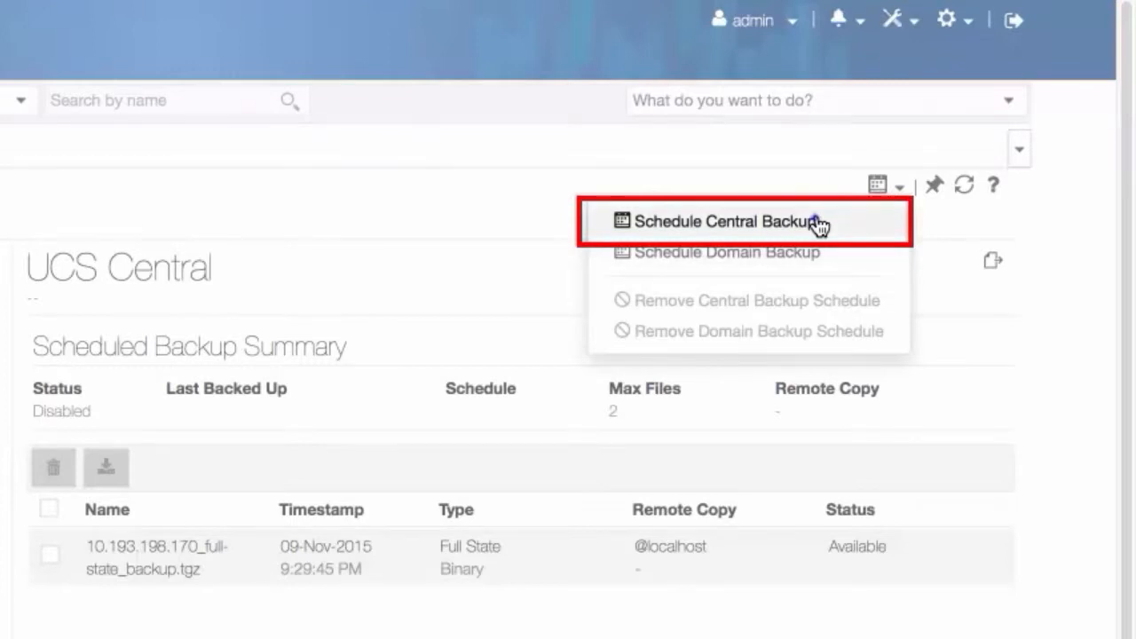
Begin a Schedule Central Backup described "Database Backup Policy - weekend" using the global-default schedule.
left_click(728, 220)
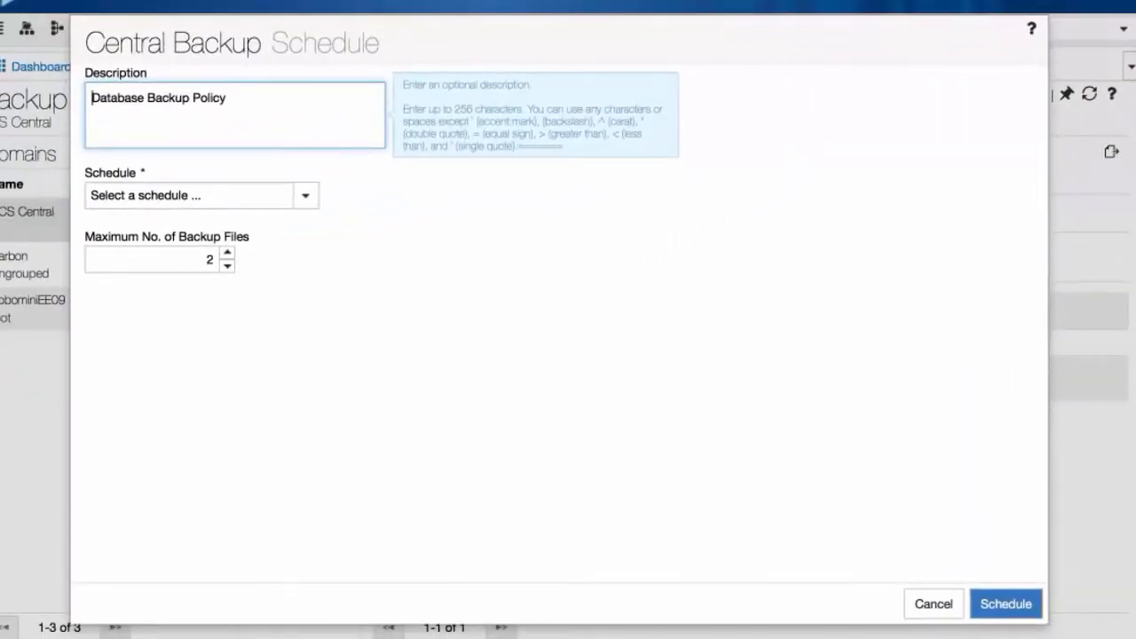
type("- weekend")
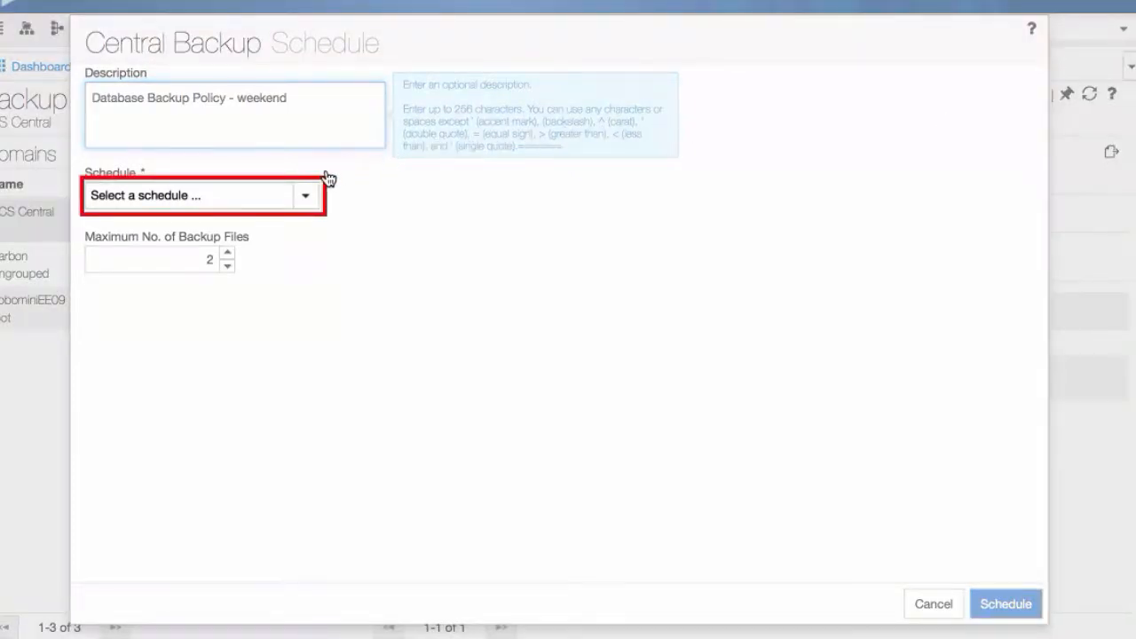
left_click(305, 195)
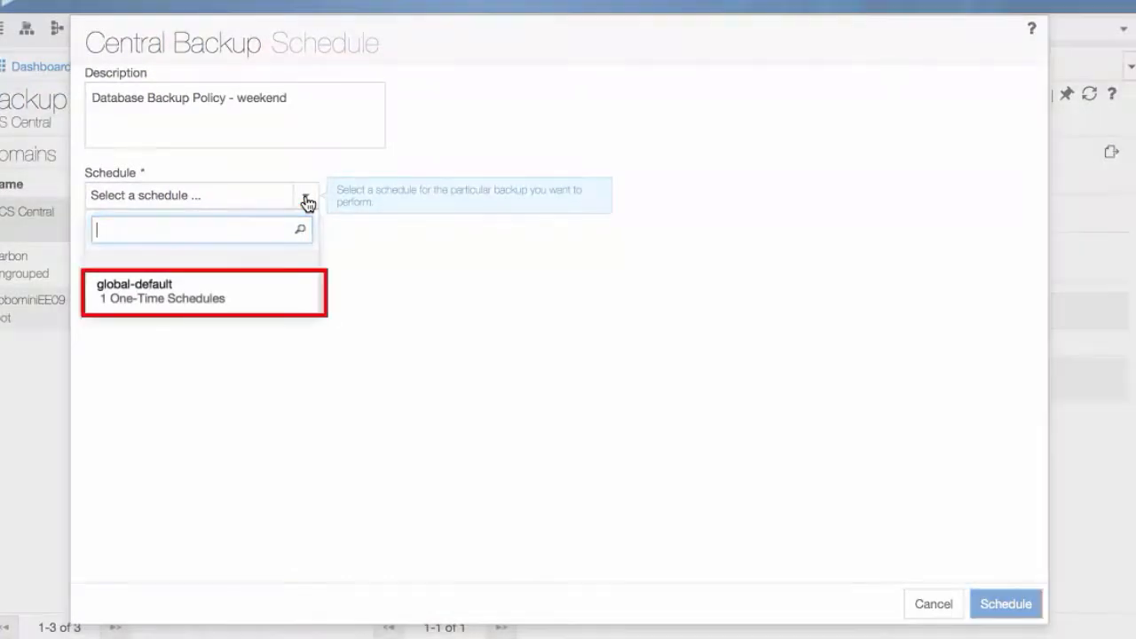
left_click(135, 291)
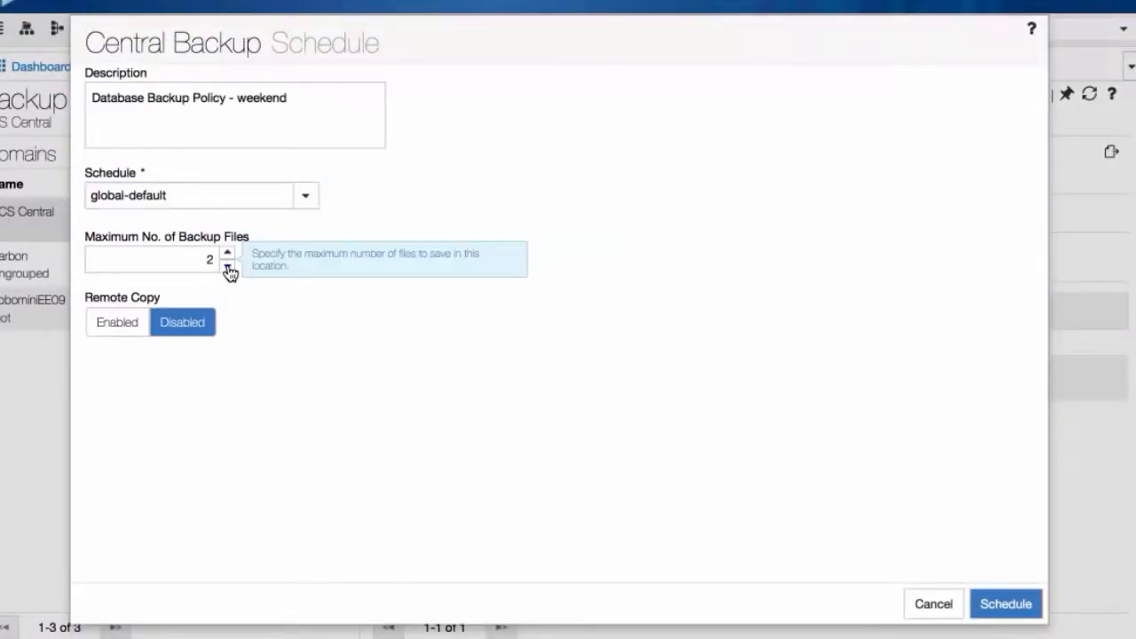
left_click(151, 259)
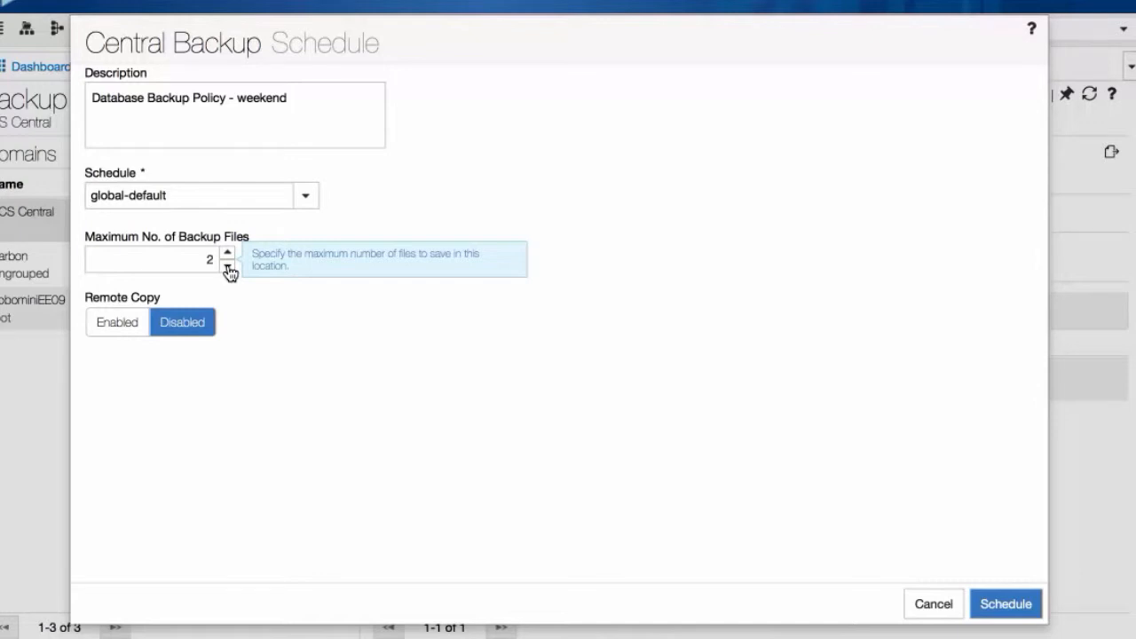
left_click(151, 259)
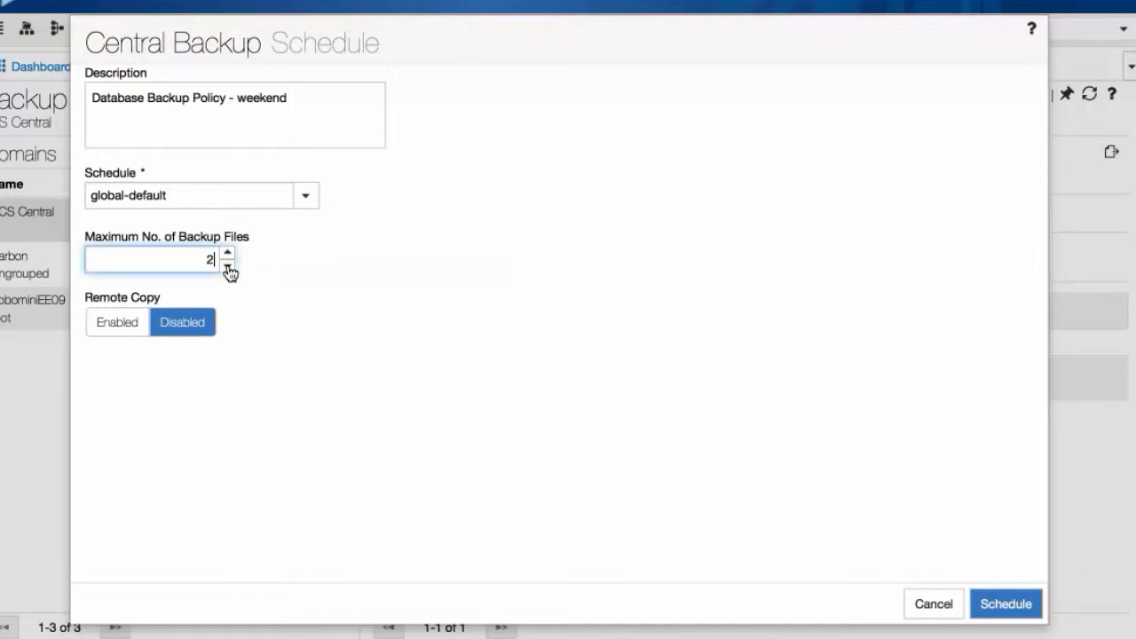
left_click(117, 323)
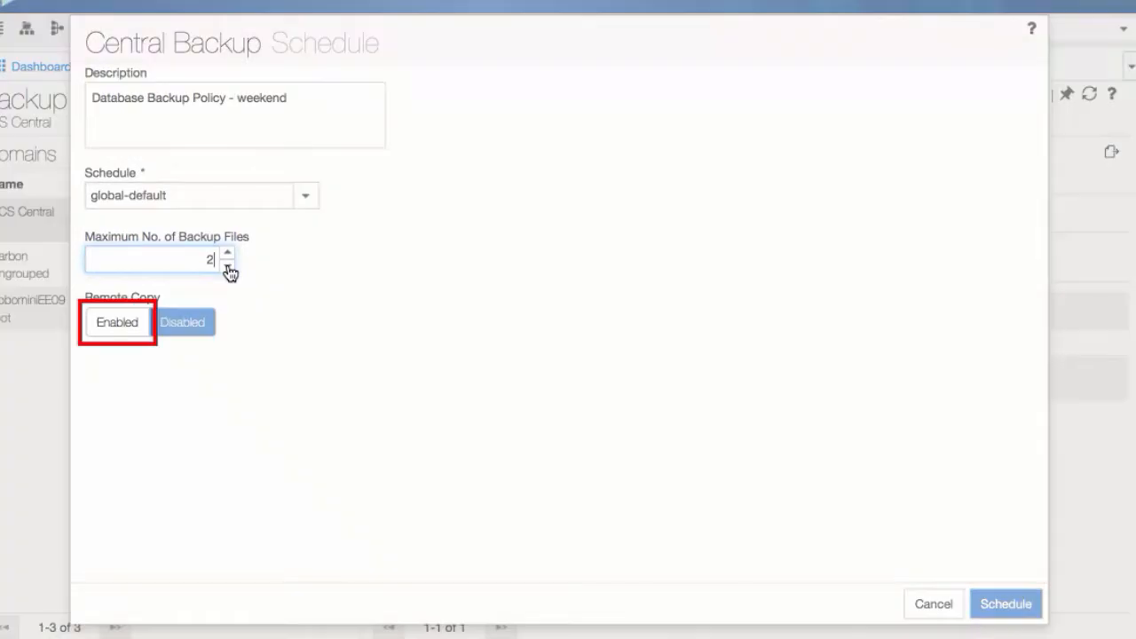
Review the remote copy options, leave remote copy disabled, and save the Central Backup schedule.
left_click(117, 323)
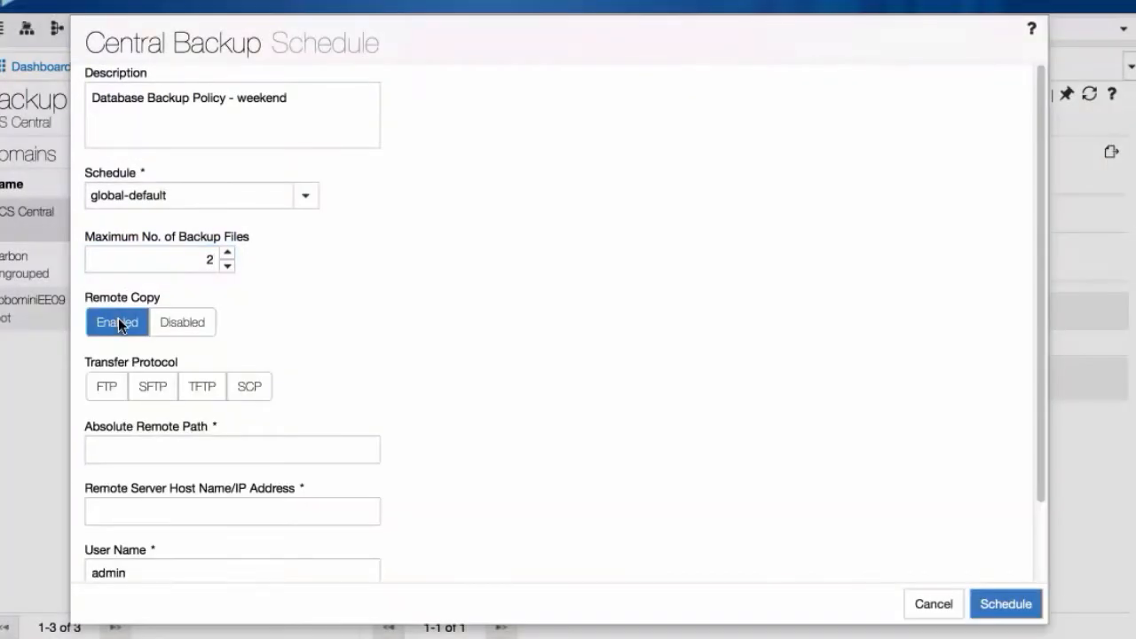
scroll("down", 3)
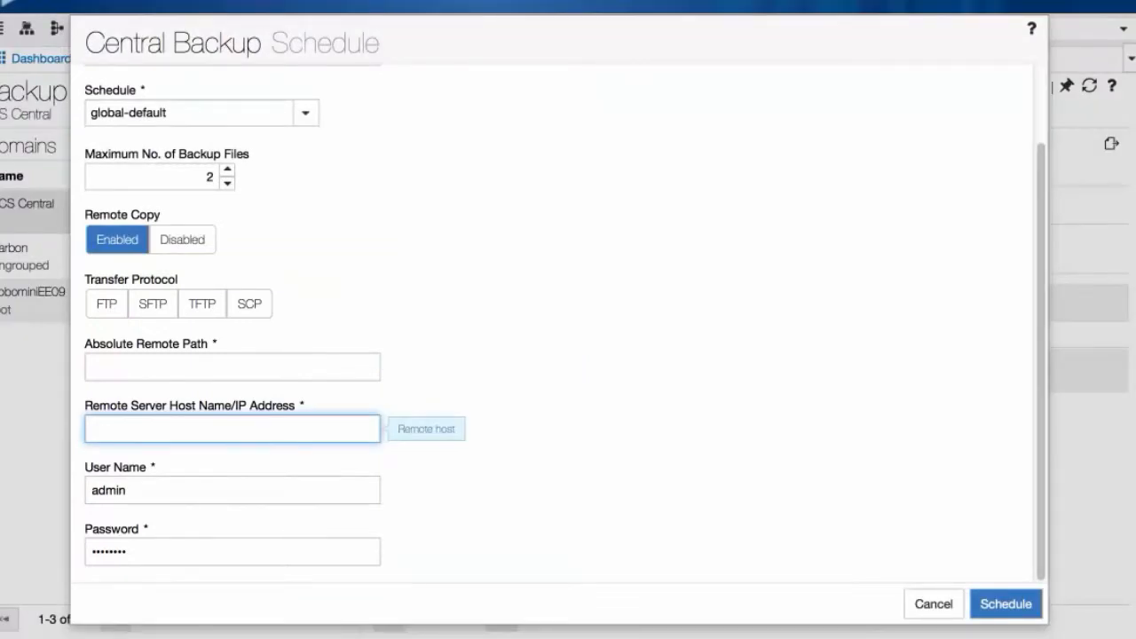
left_click(181, 240)
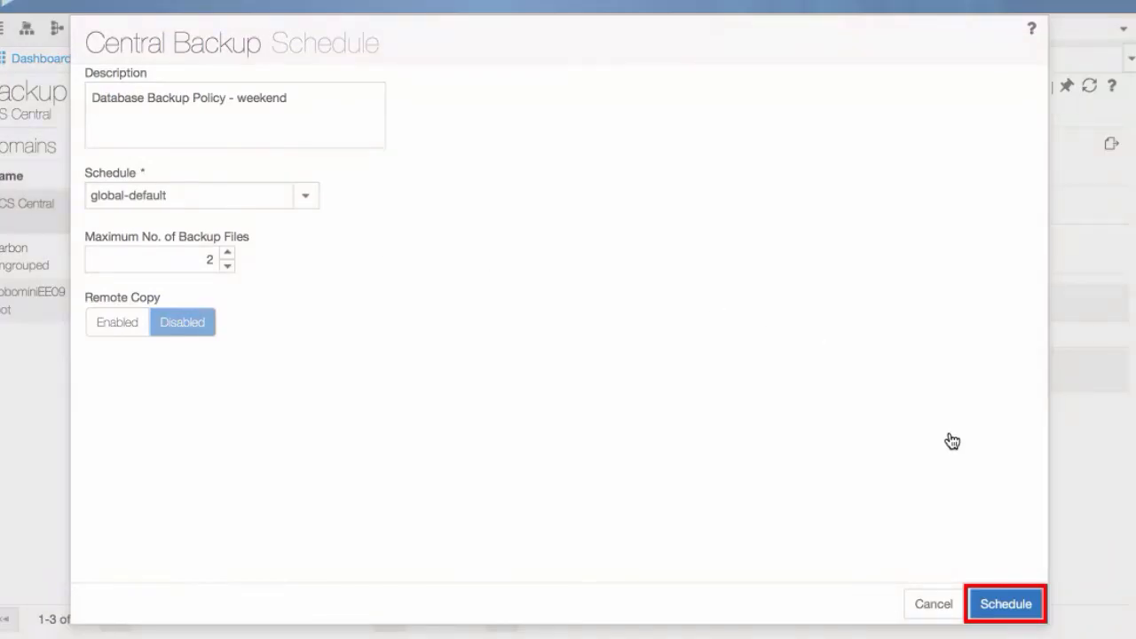
left_click(1005, 603)
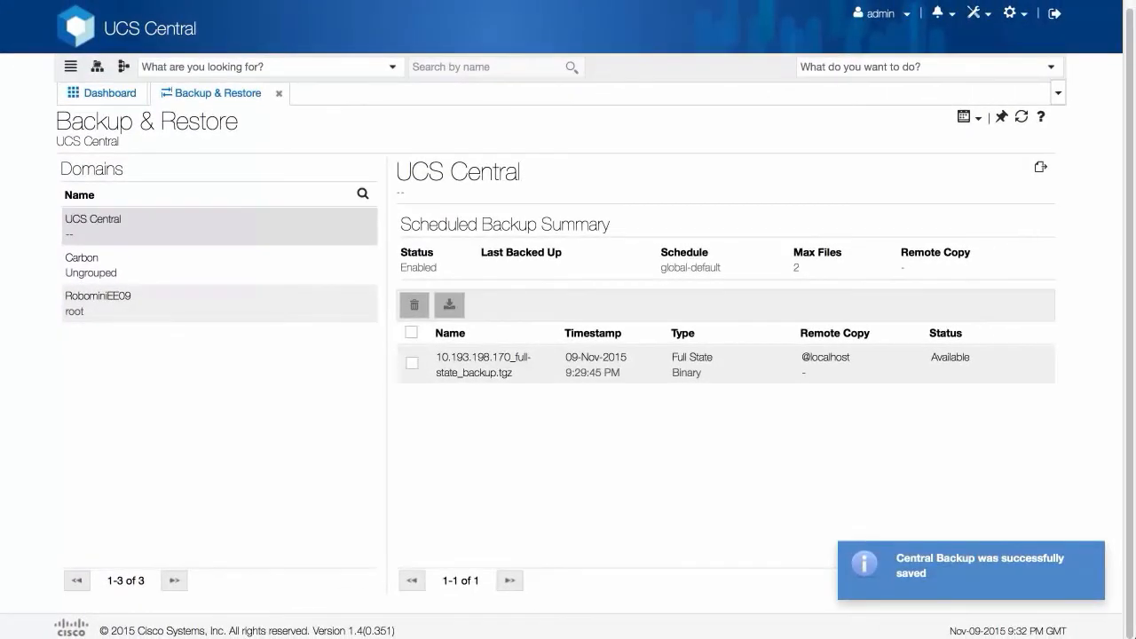